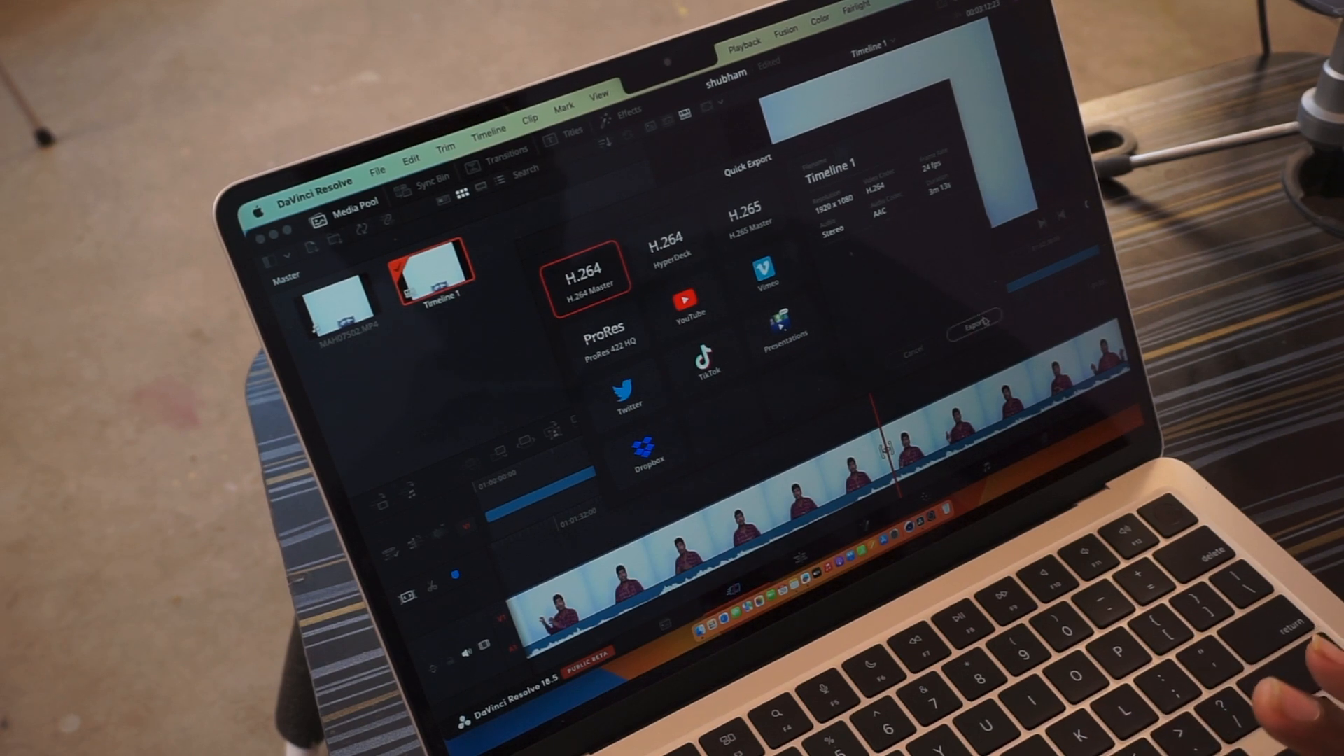
Export Timeline 1 as H.264 Master, bringing up the save-location prompt
{"action": "left_click", "coordinate": [976, 328]}
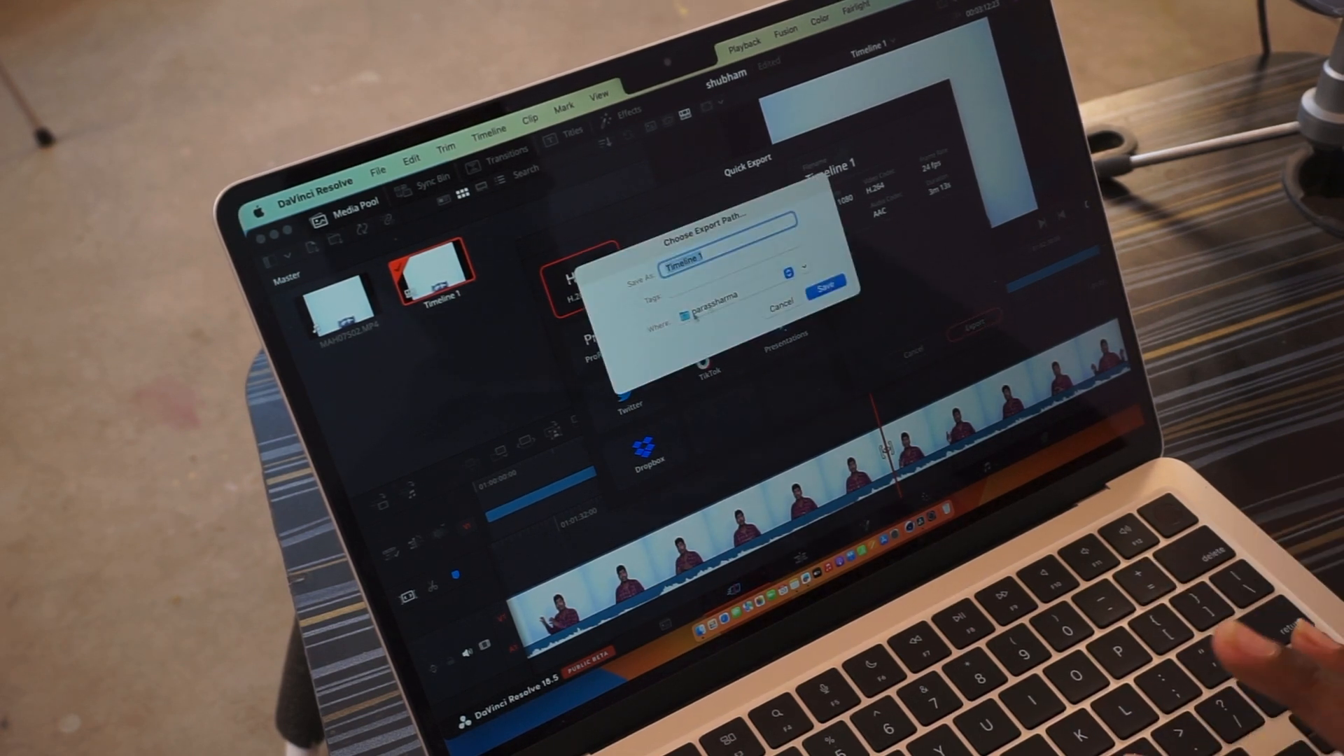
Save the export as 'Timeline 1' to start rendering
{"action": "left_click", "coordinate": [825, 283]}
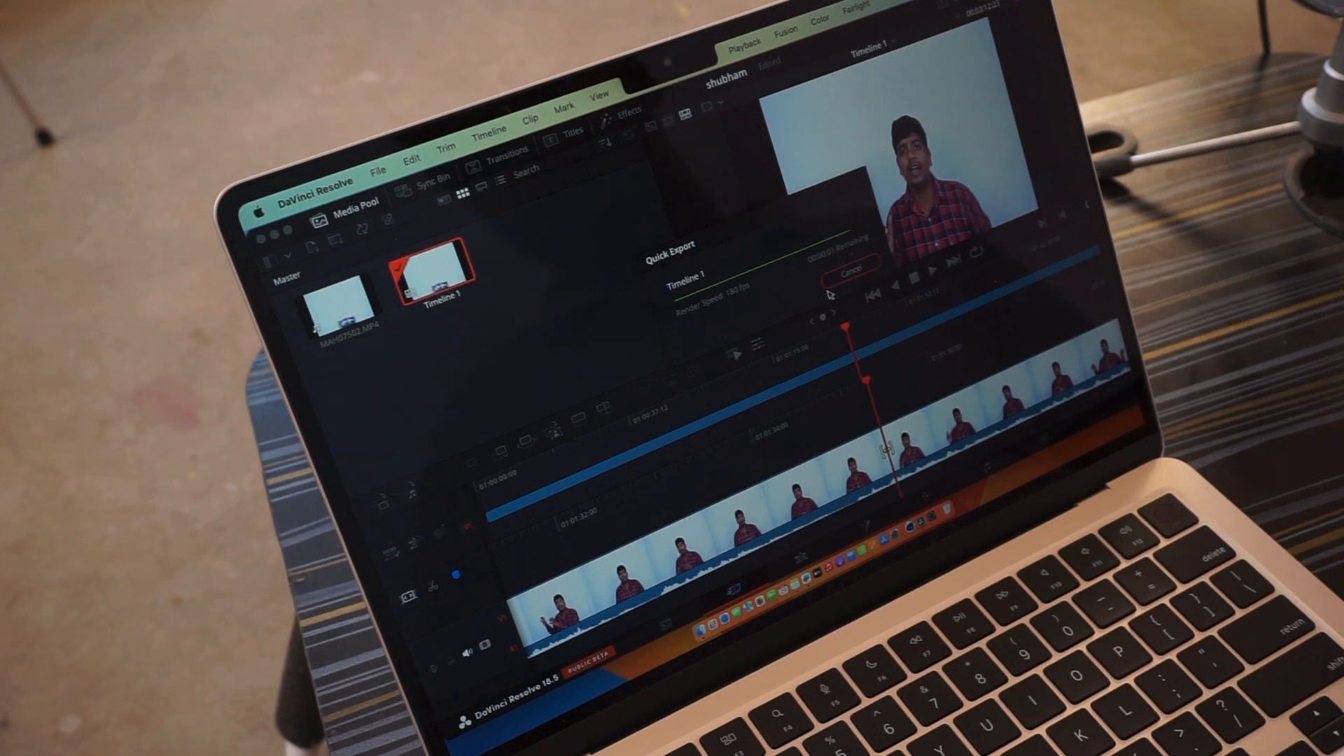
Once rendering finishes, show the Effects Library with Fusion Effects like Blur Overlay
{"action": "left_click", "coordinate": [848, 272]}
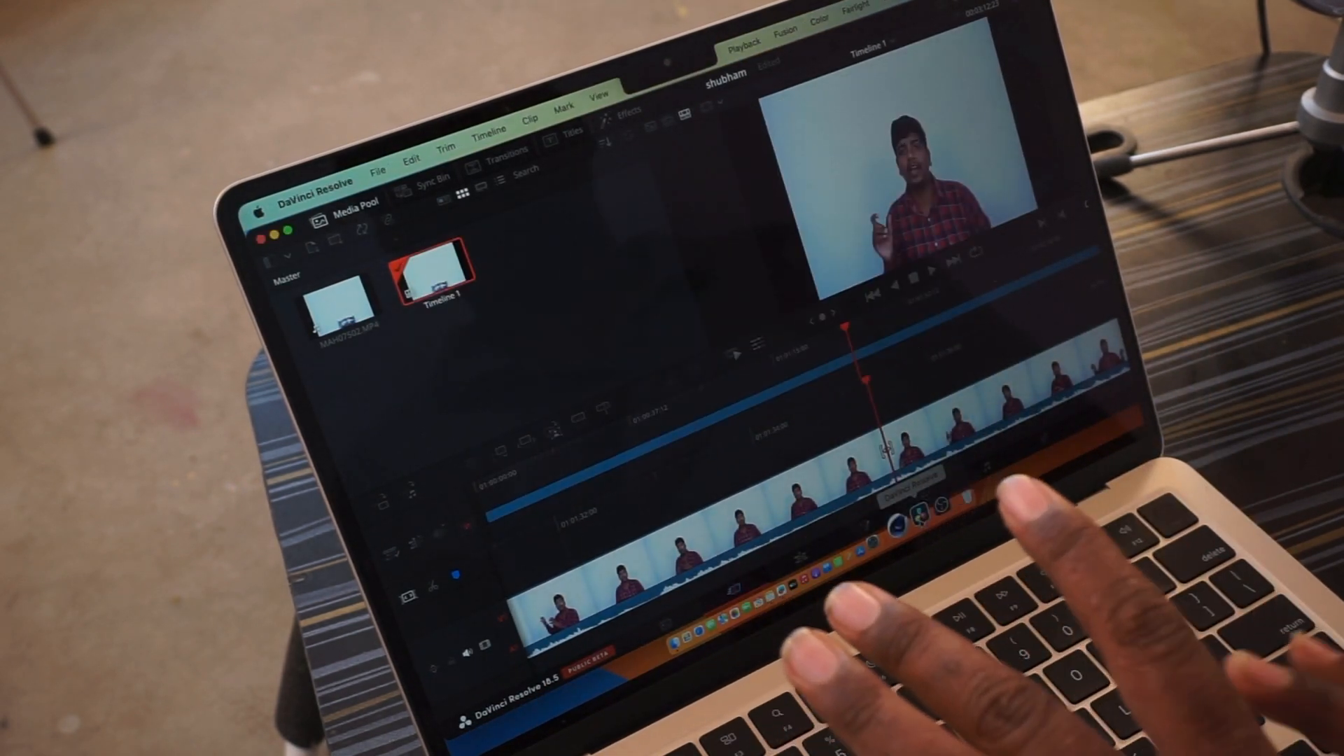
{"action": "left_click", "coordinate": [620, 117]}
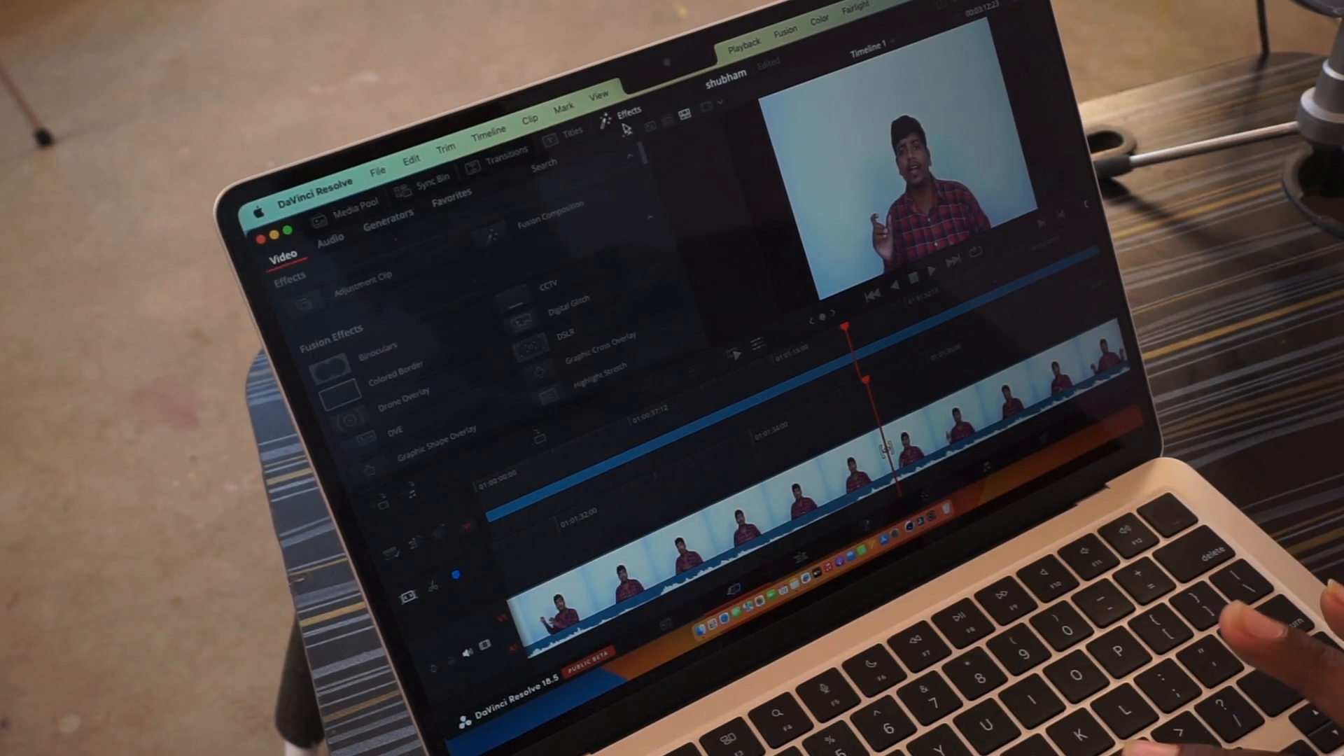